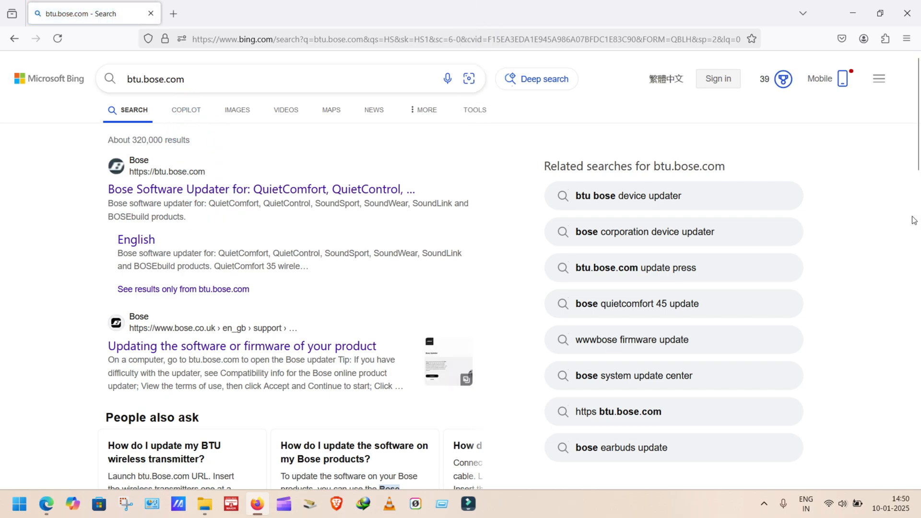
mouse_move(171, 194)
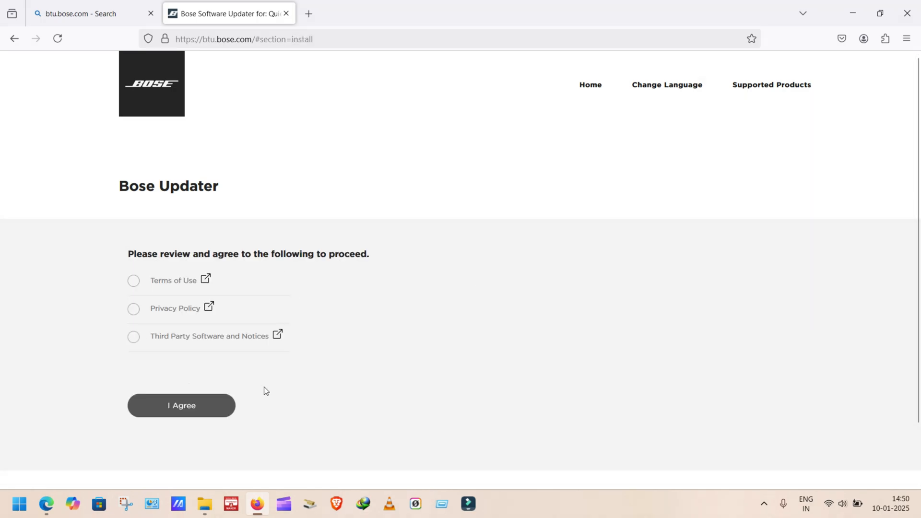
mouse_move(128, 268)
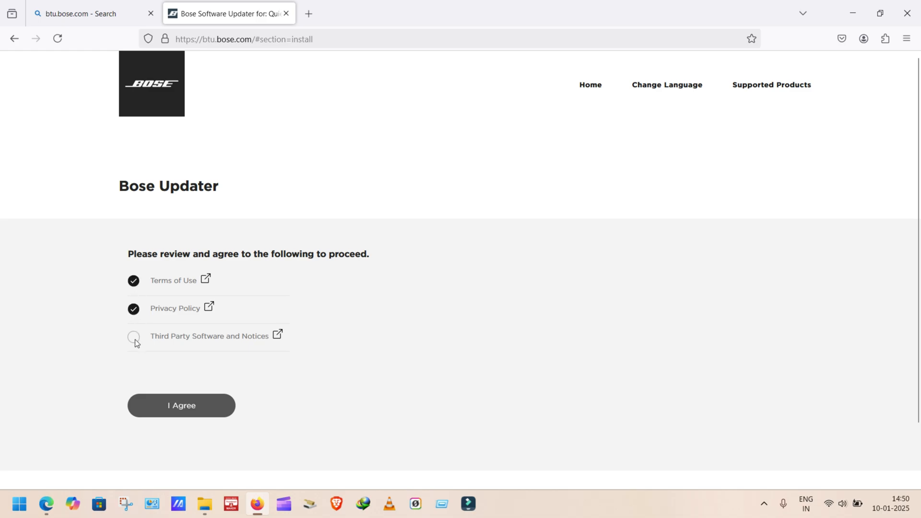
Agree to the Third Party Software terms, run the Bose Updater installer with UAC approval, and retry the connection.
click(182, 405)
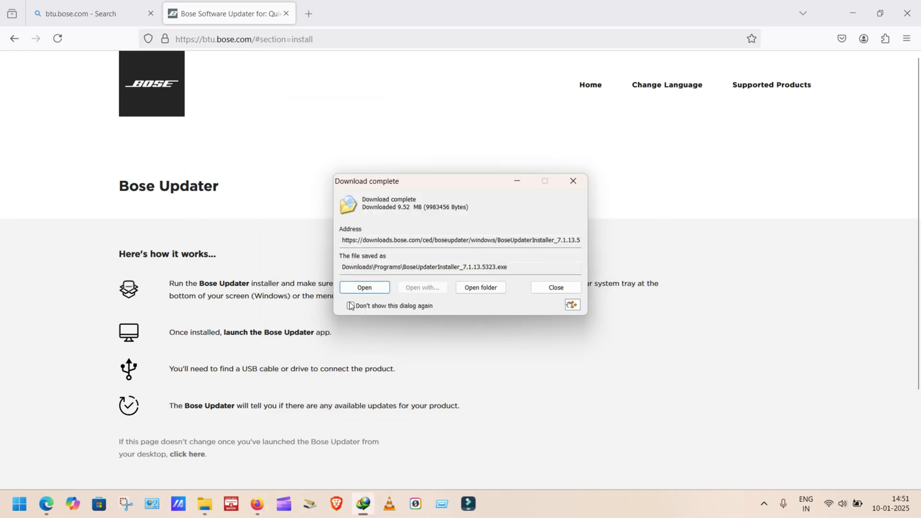
click(365, 288)
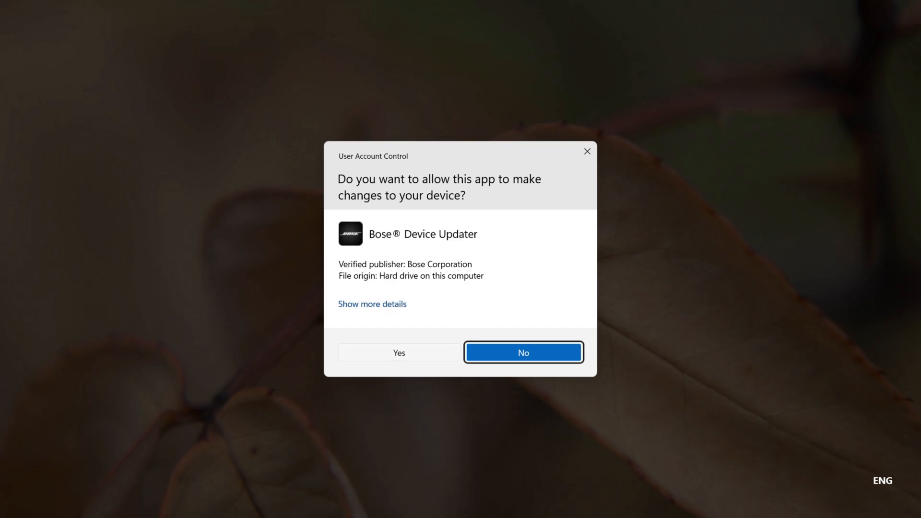
click(524, 353)
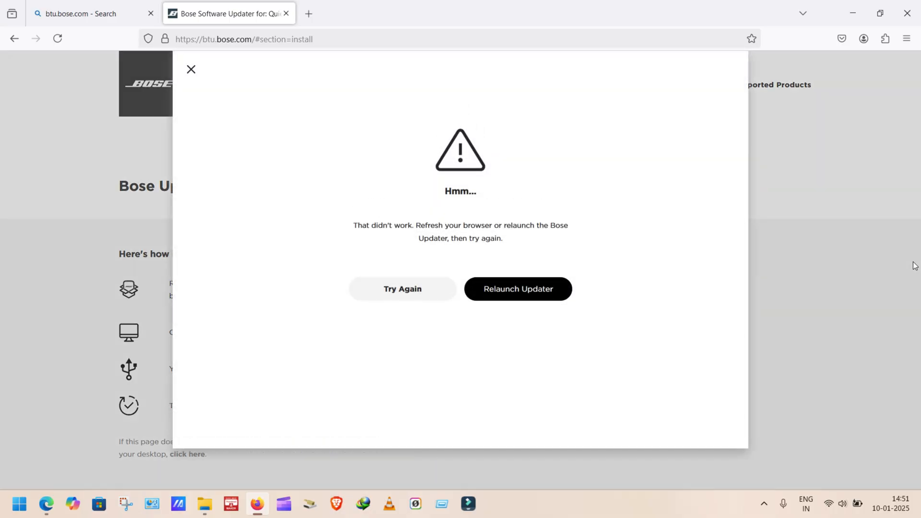
mouse_move(881, 283)
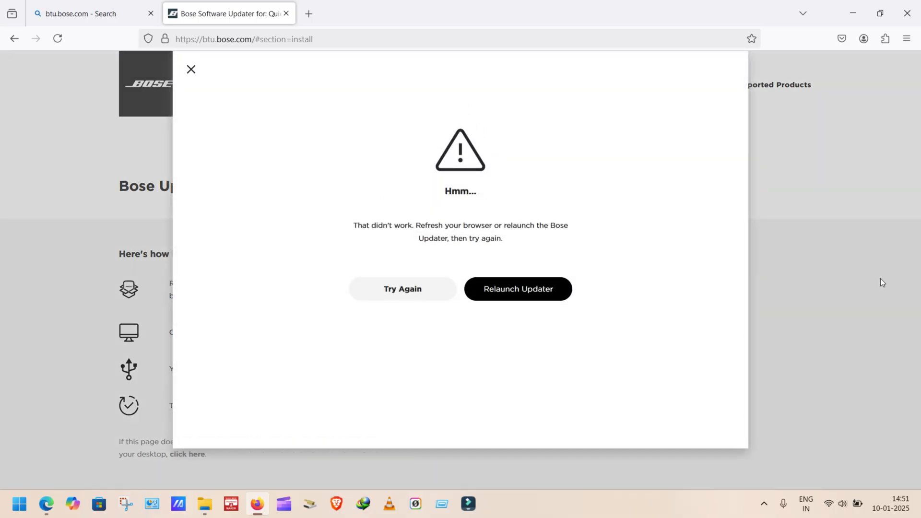
mouse_move(401, 296)
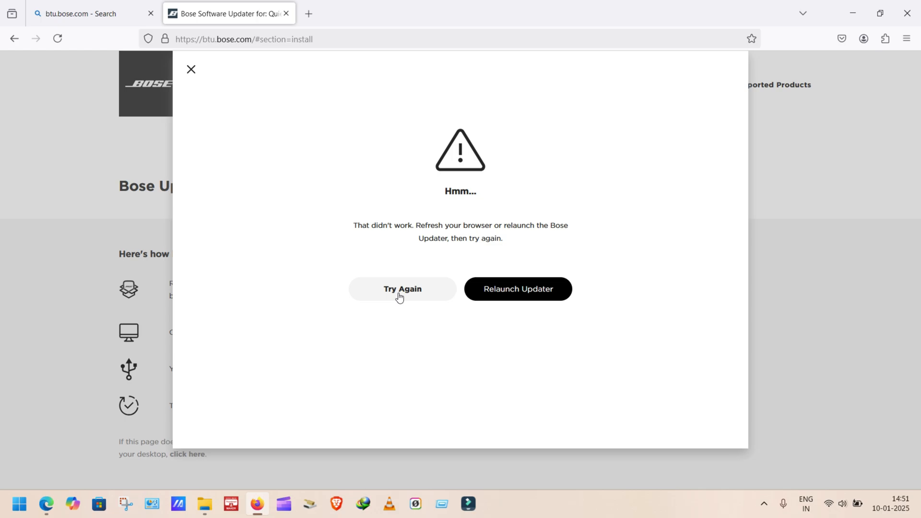
click(402, 289)
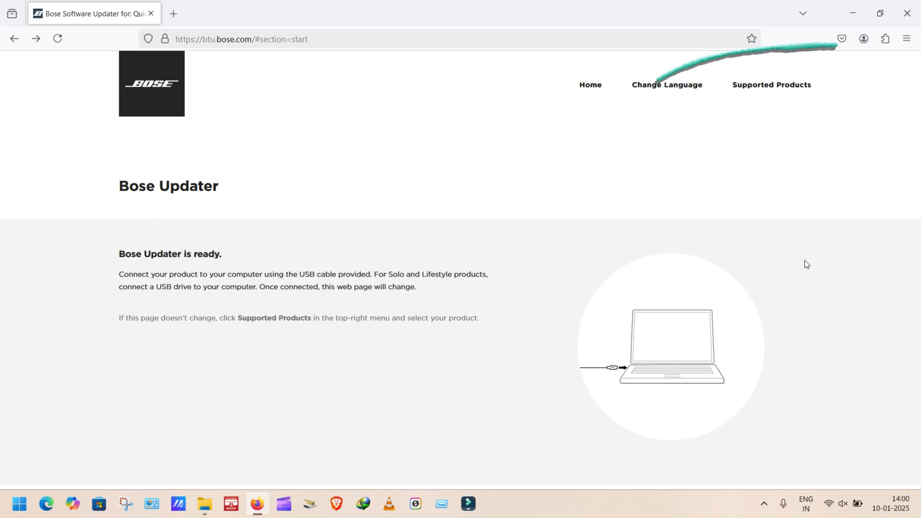
Browse the Supported Products grid down to the SoundLink Flex / Flex SE entry.
click(772, 85)
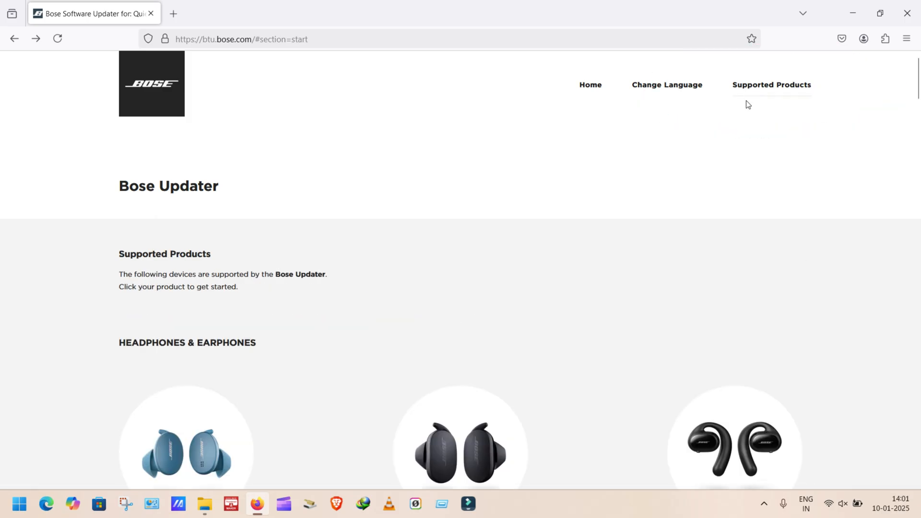
scroll(down, 3)
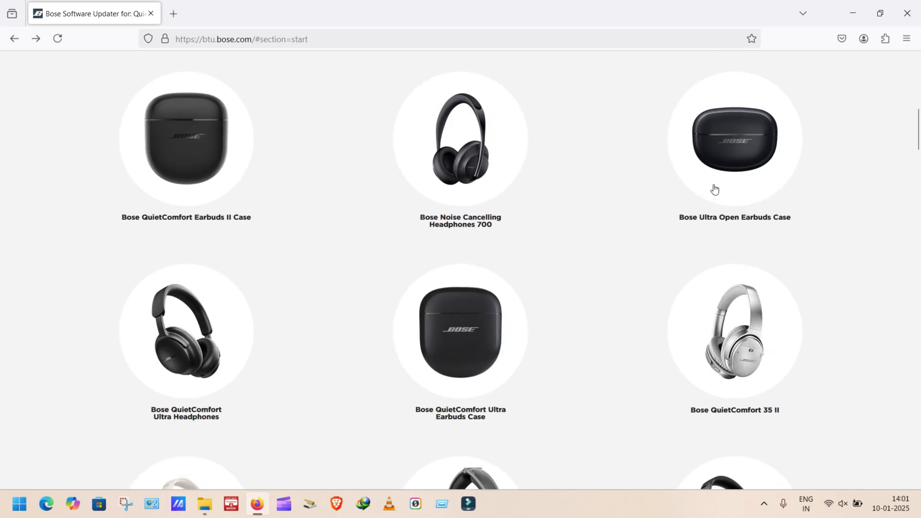
scroll(down, 3)
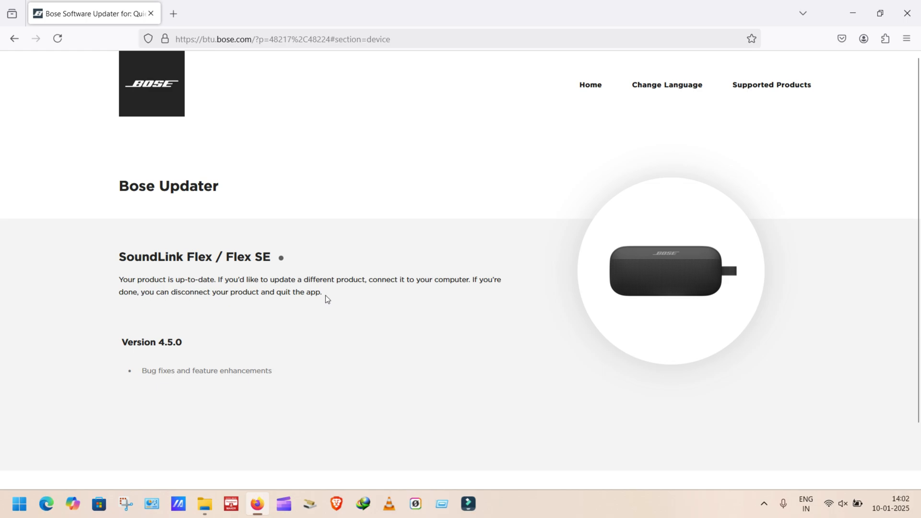
mouse_move(161, 385)
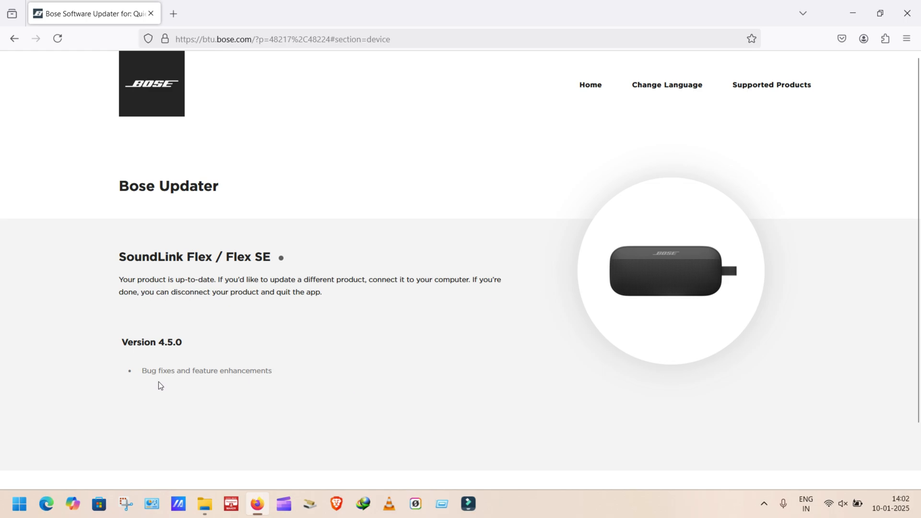
mouse_move(267, 386)
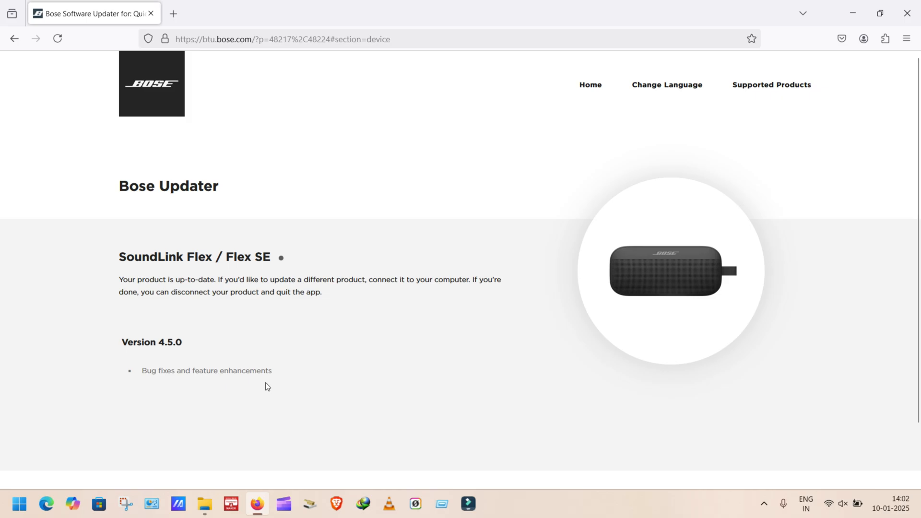
mouse_move(3, 87)
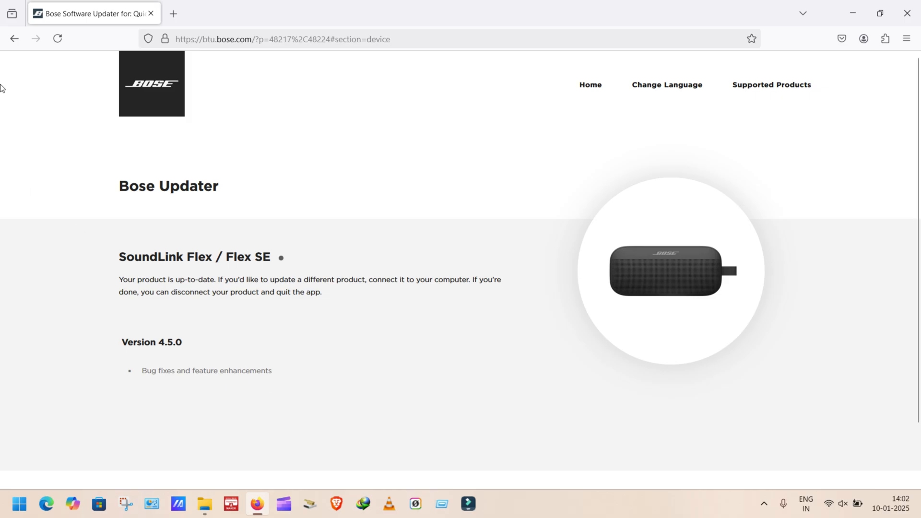